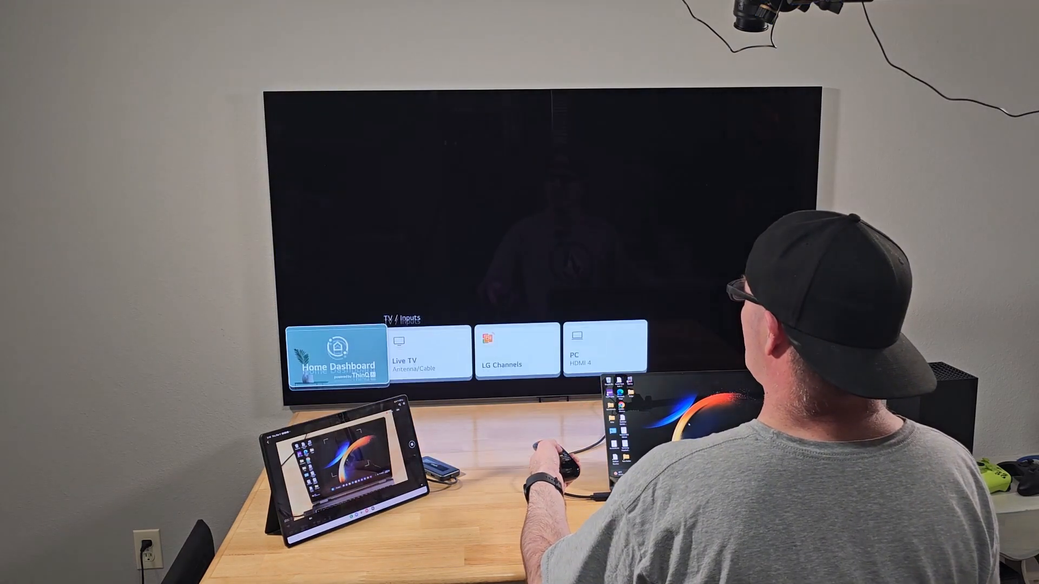
Switch the LG TV to the PC input on HDMI 4 so the laptop appears on screen
{"action": "left_click", "coordinate": [603, 349]}
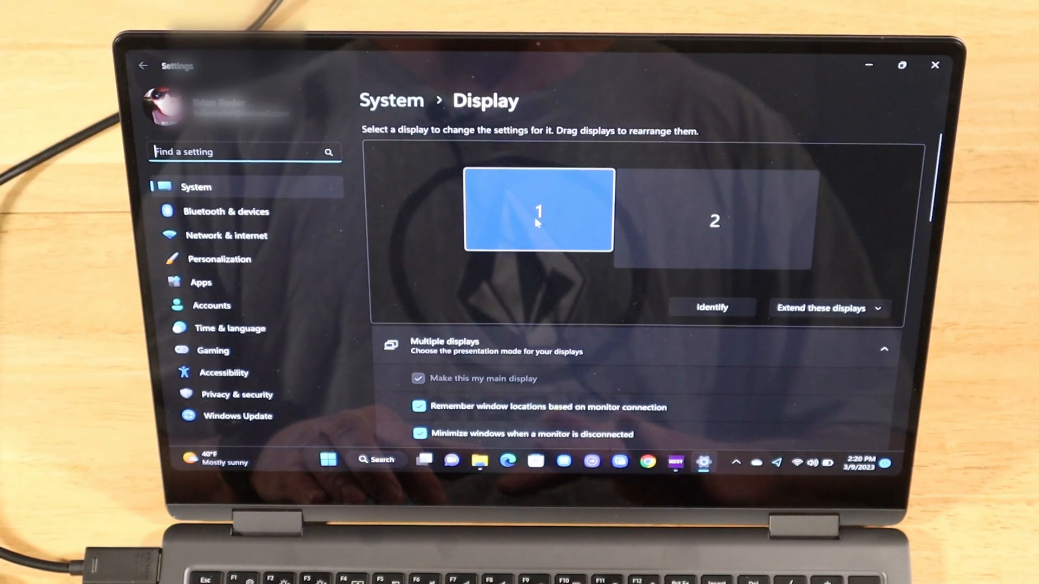
{"action": "left_click", "coordinate": [715, 220]}
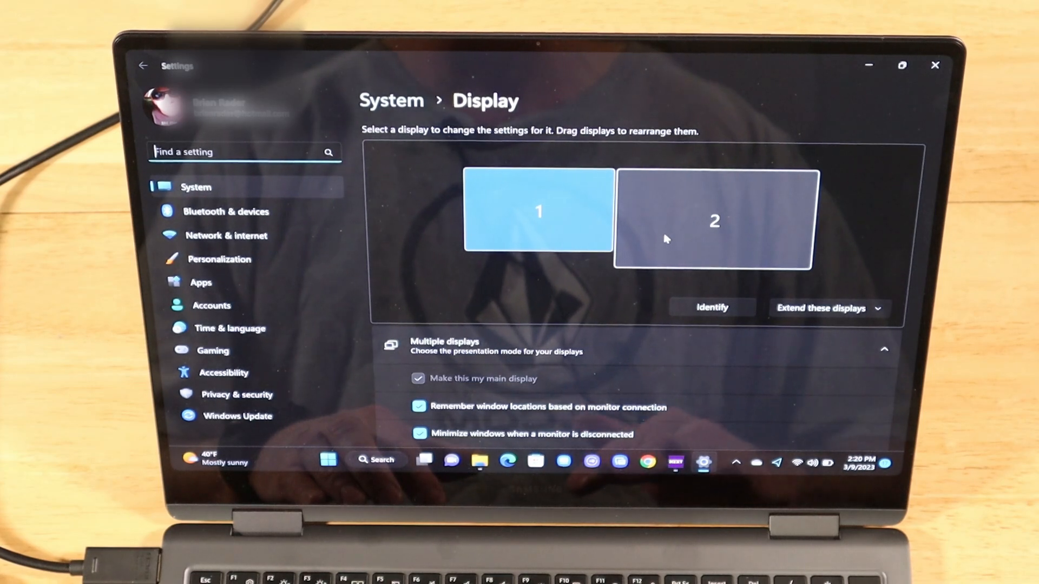
{"action": "left_click", "coordinate": [713, 220]}
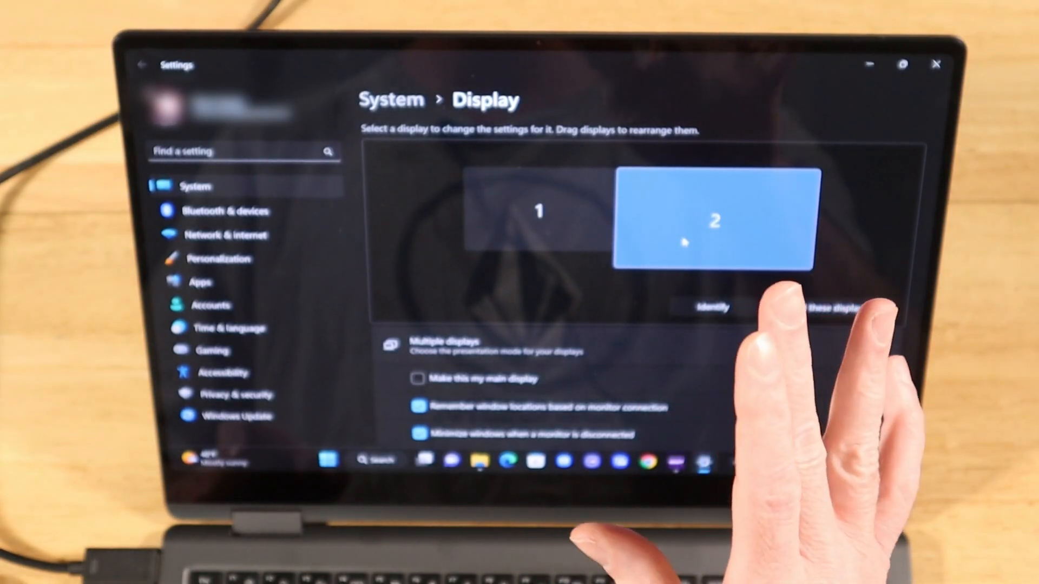
{"action": "left_click", "coordinate": [537, 211]}
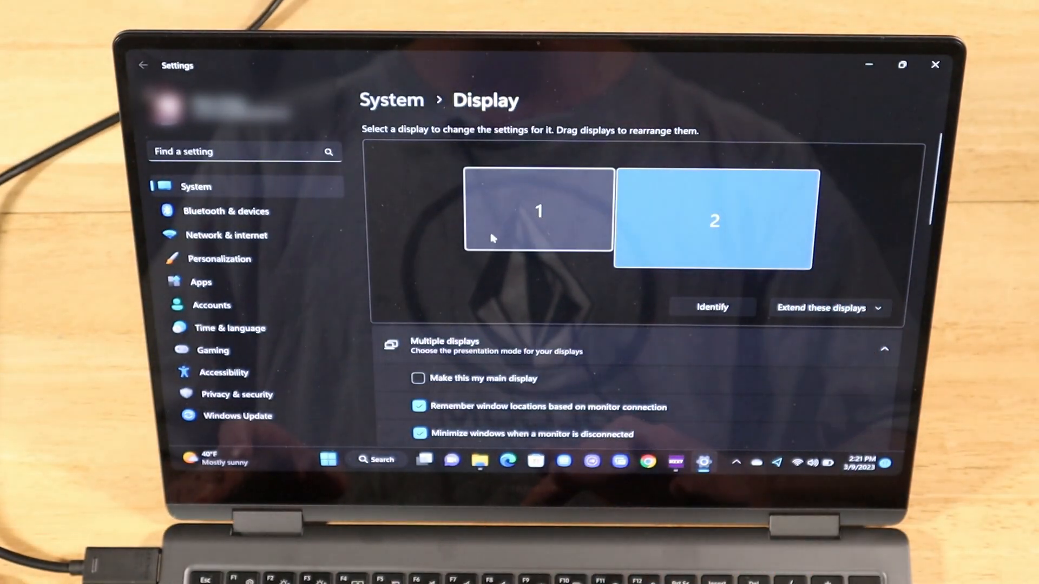
{"action": "scroll", "scroll_direction": "down", "scroll_amount": 3}
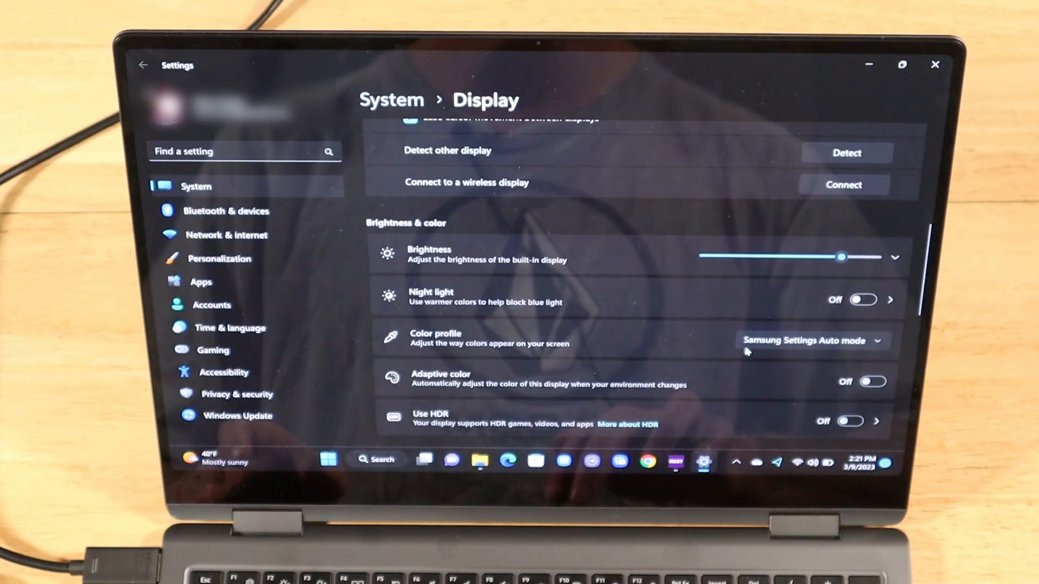
{"action": "scroll", "scroll_direction": "down", "scroll_amount": 3}
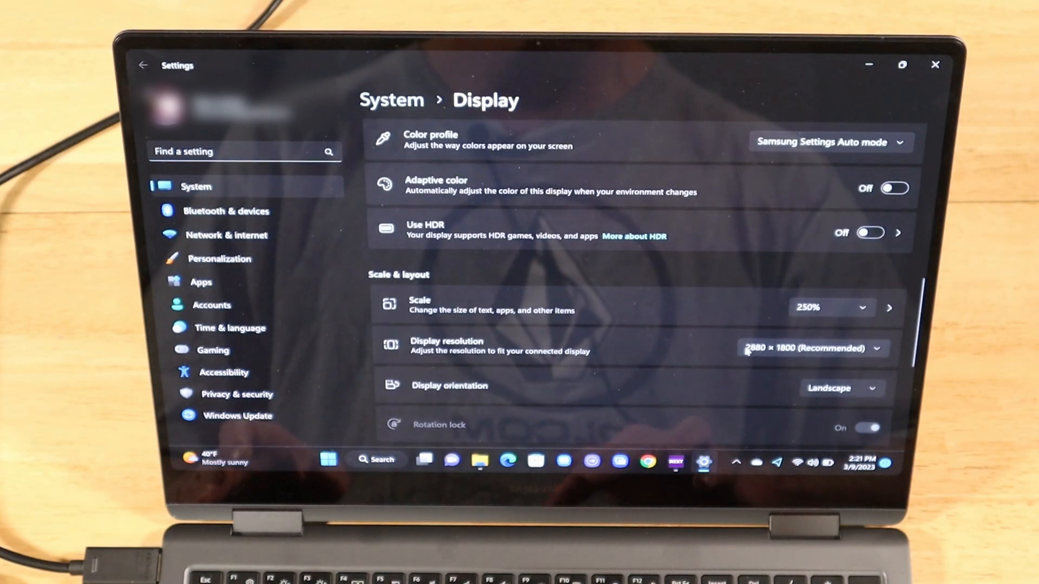
{"action": "mouse_move", "coordinate": [720, 380]}
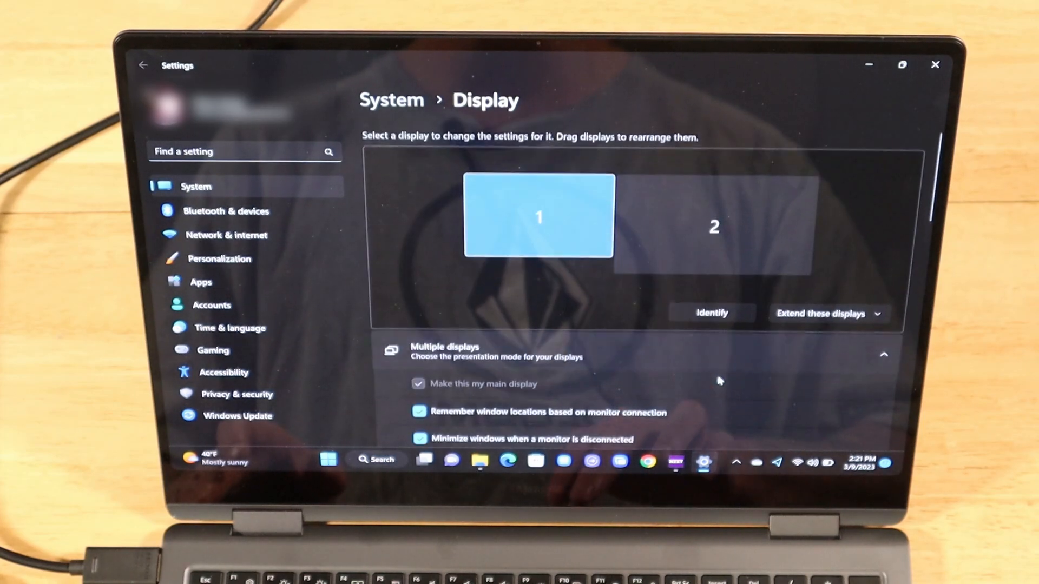
Select display 2, the TV, and reach its Display resolution setting offering 3840 × 2160
{"action": "left_click", "coordinate": [713, 219]}
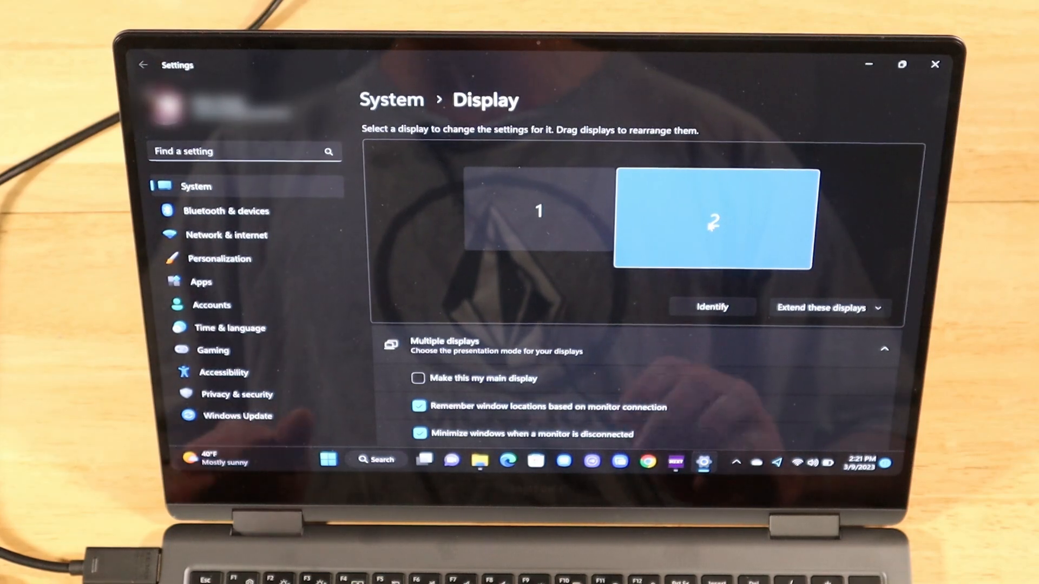
{"action": "scroll", "scroll_direction": "down", "scroll_amount": 3}
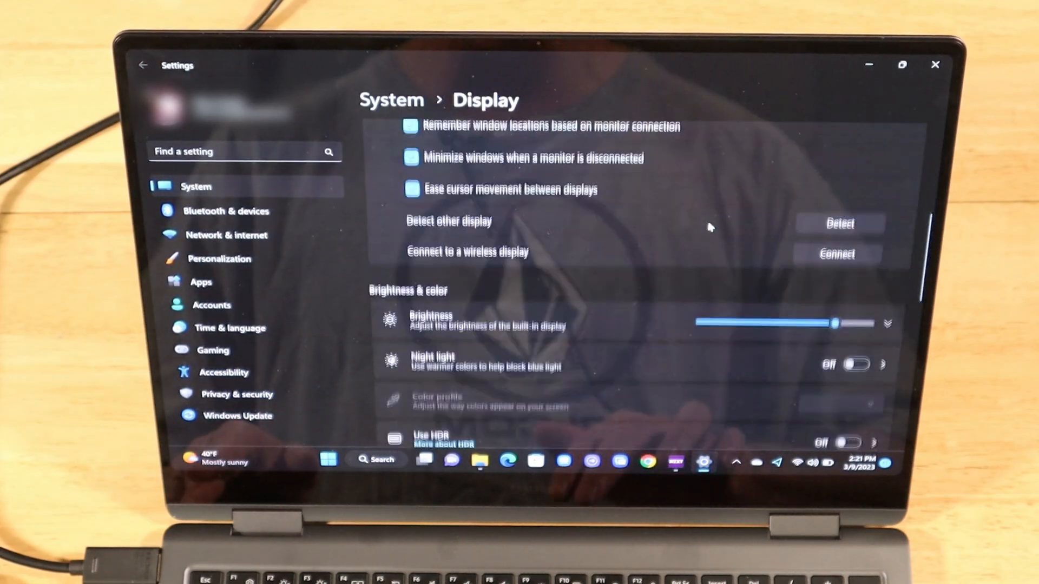
{"action": "scroll", "scroll_direction": "down", "scroll_amount": 3}
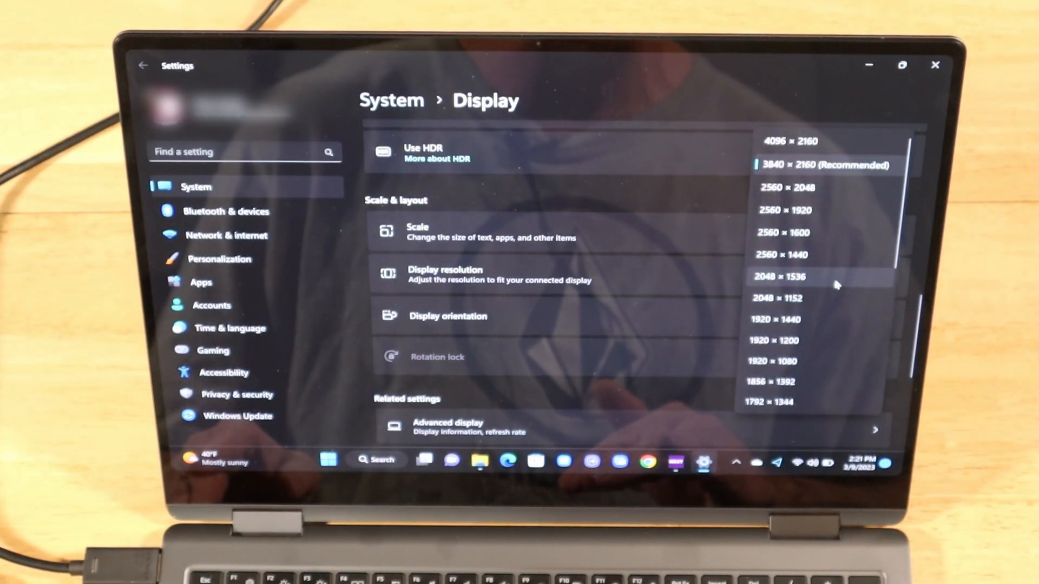
{"action": "mouse_move", "coordinate": [808, 206]}
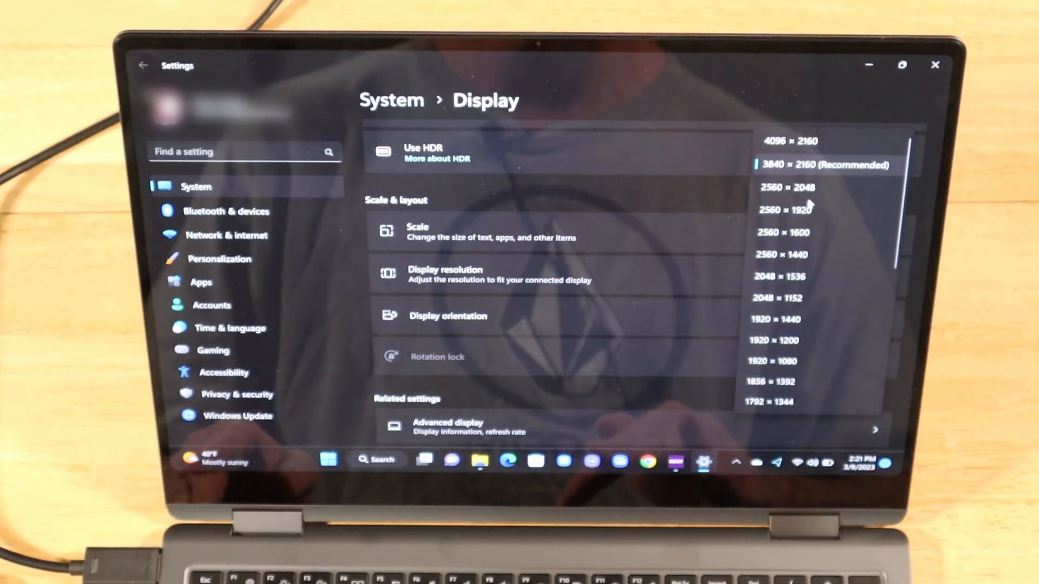
{"action": "mouse_move", "coordinate": [805, 144]}
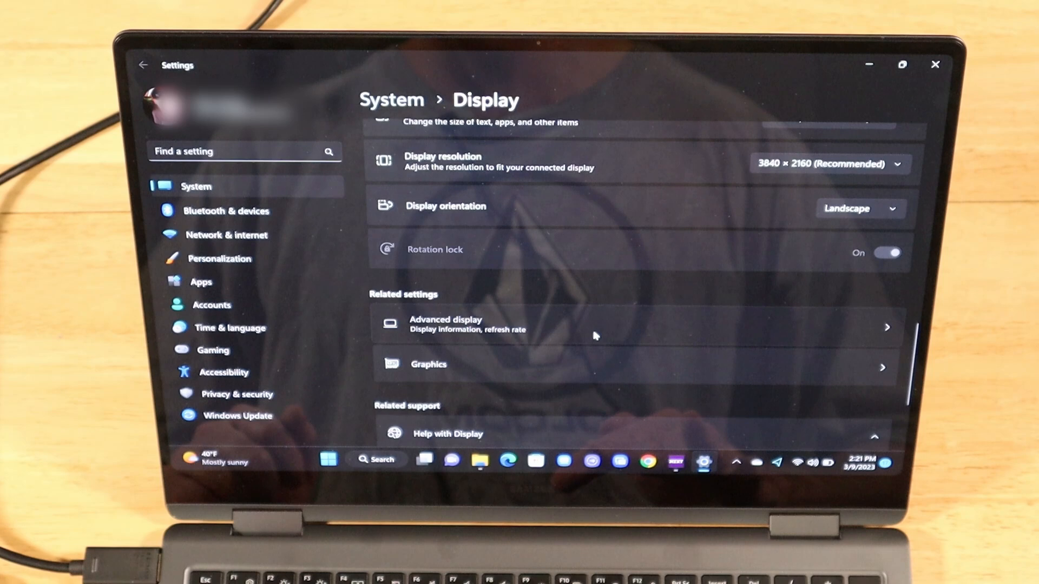
Set the LG TV's refresh rate to 60 Hz in Advanced display at 3840 × 2160
{"action": "left_click", "coordinate": [444, 320]}
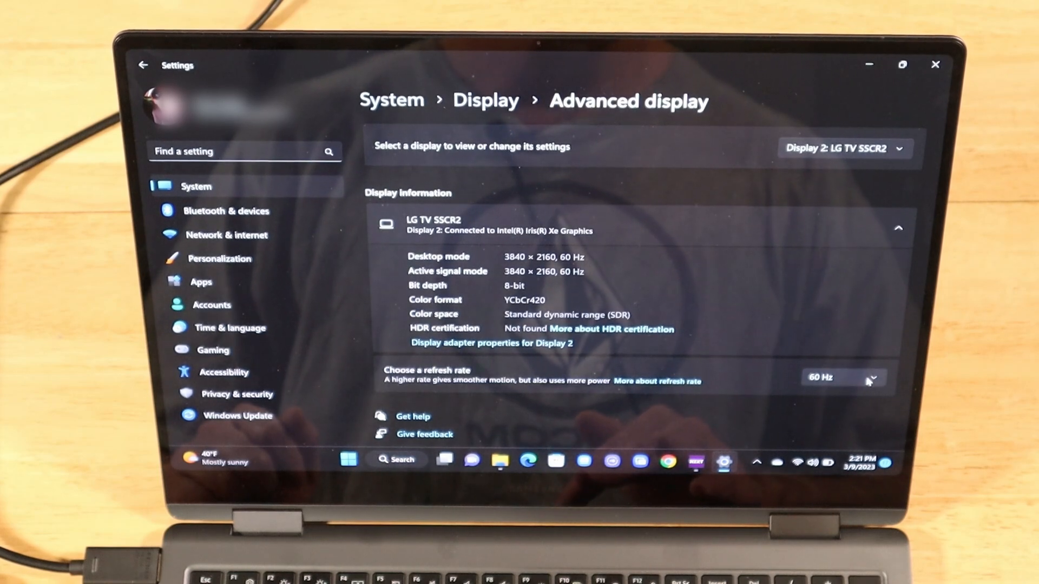
{"action": "left_click", "coordinate": [842, 377]}
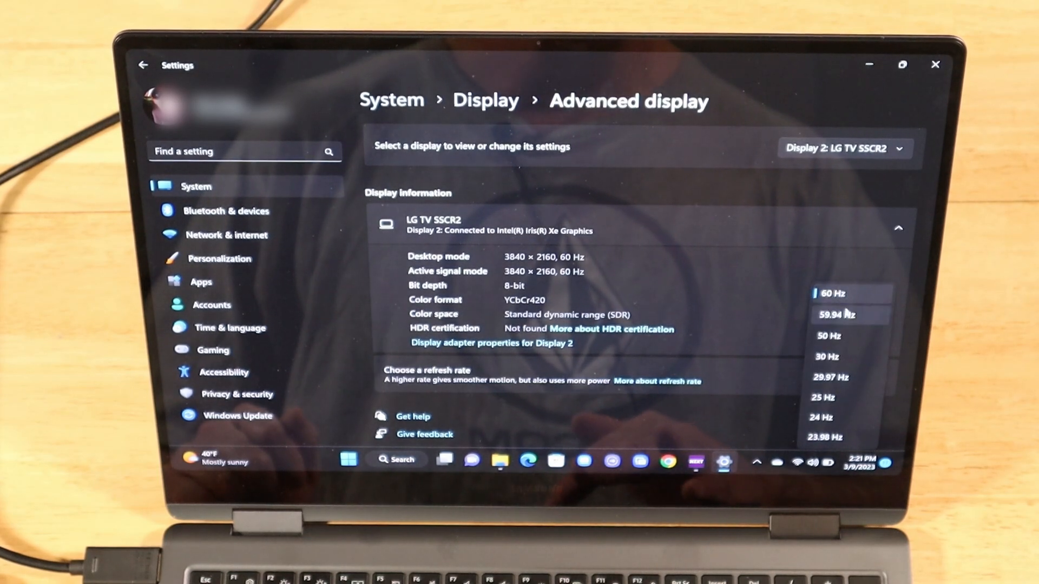
{"action": "left_click", "coordinate": [842, 293]}
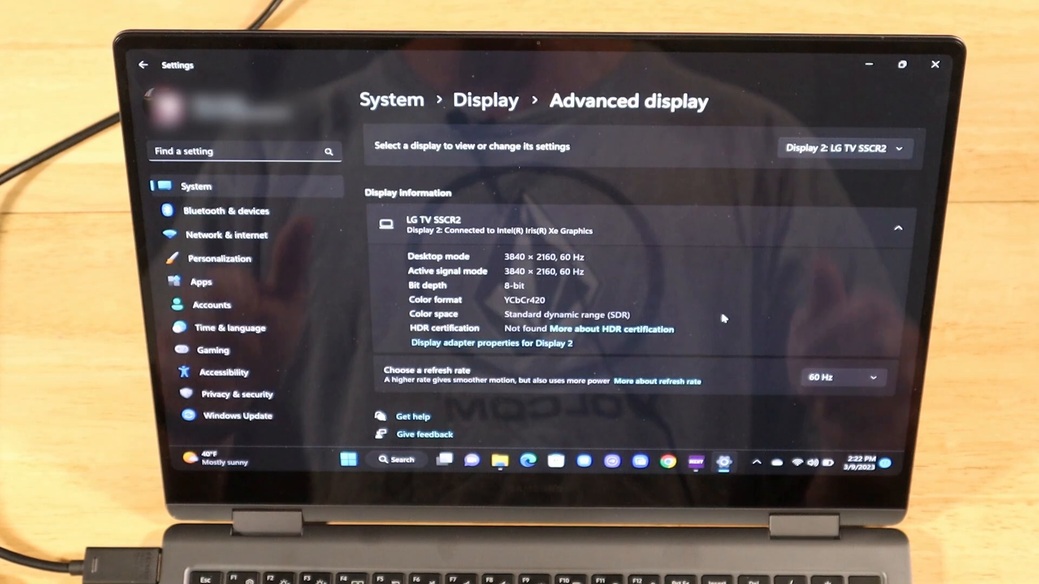